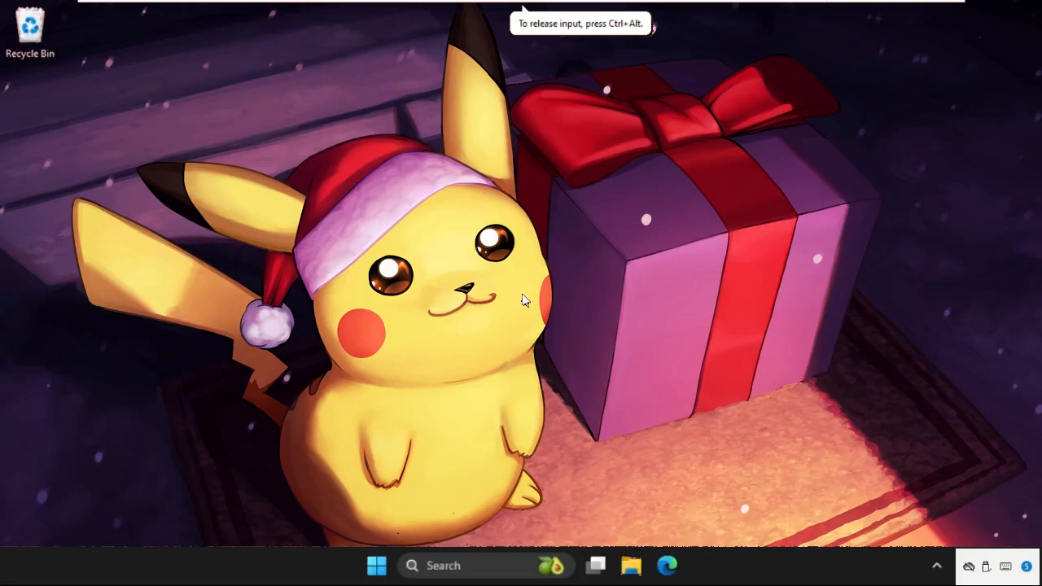
mouse_move(383, 268)
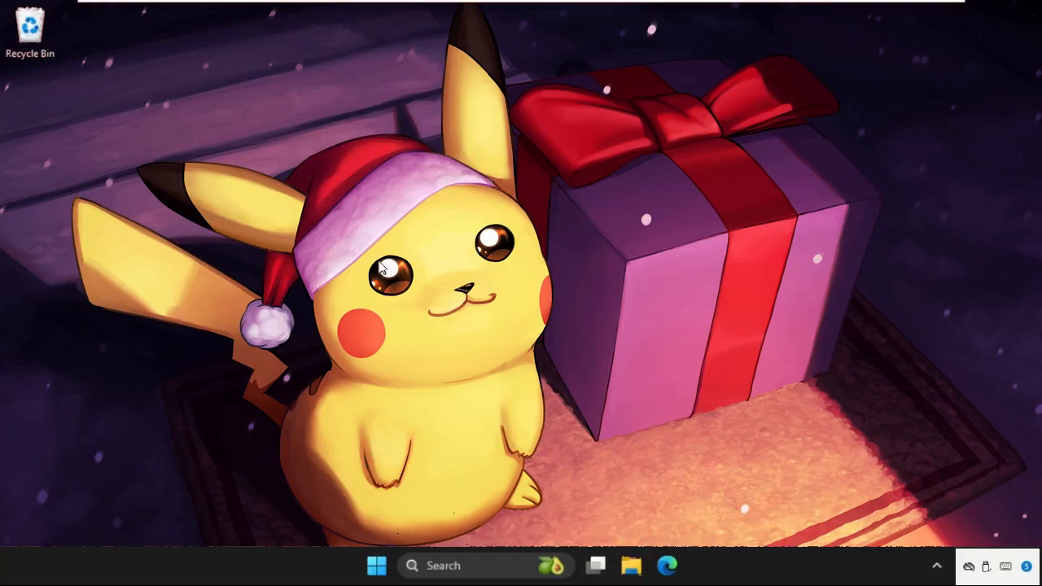
mouse_move(438, 231)
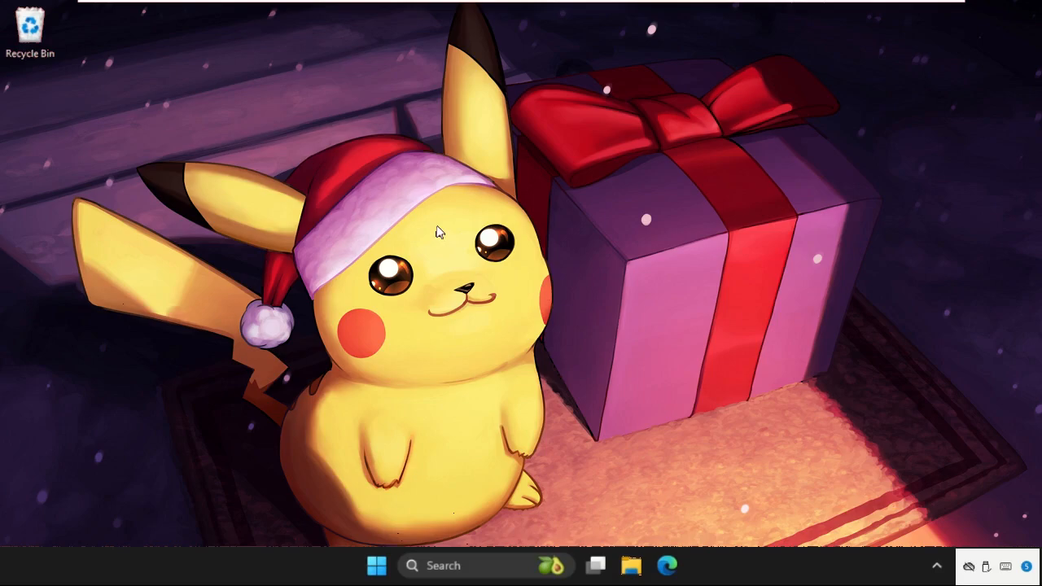
mouse_move(422, 221)
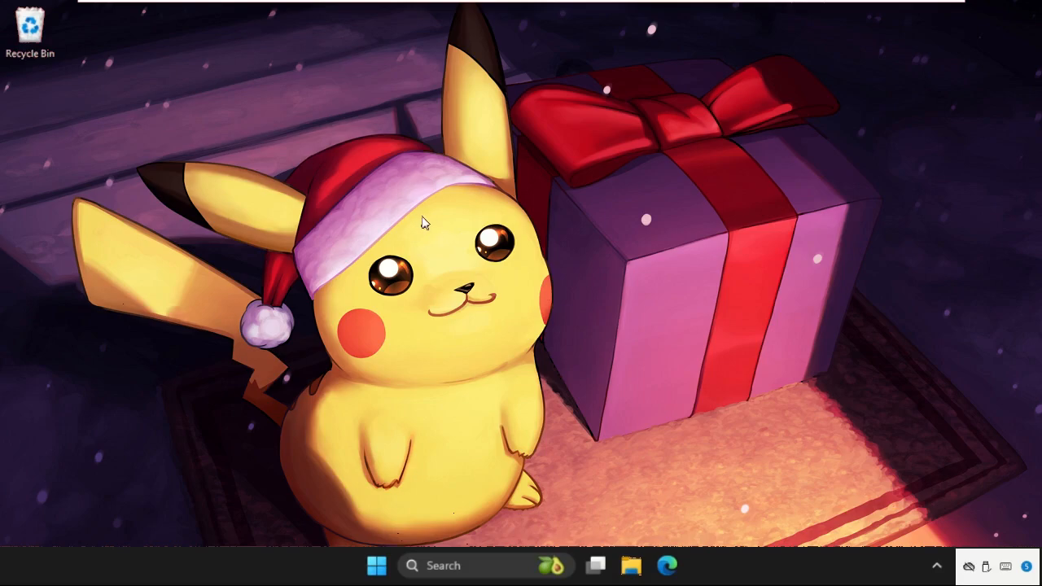
mouse_move(450, 247)
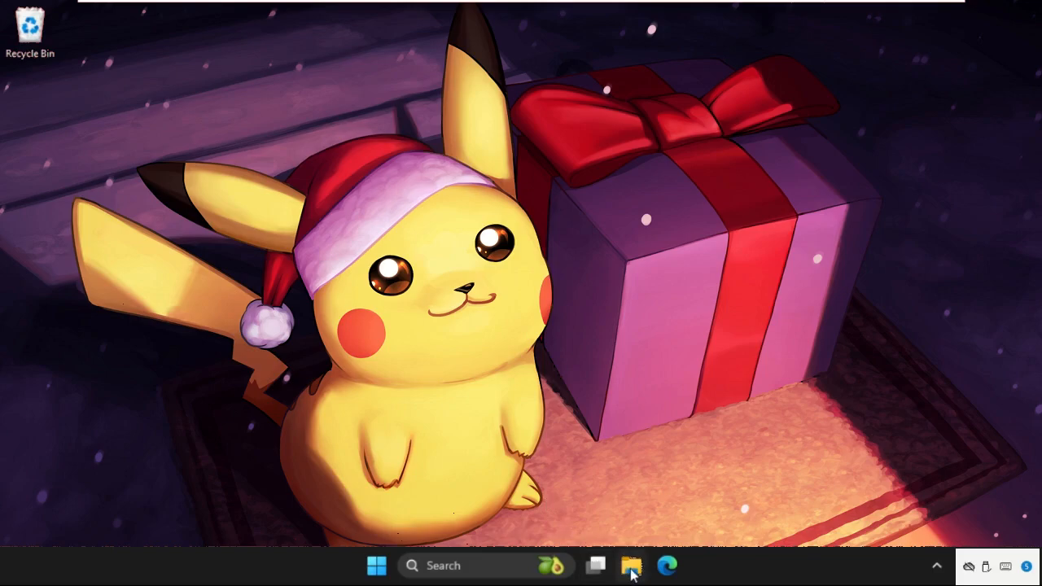
Bring up File Explorer on Home with This PC and Network visible in the navigation pane
left_click(631, 567)
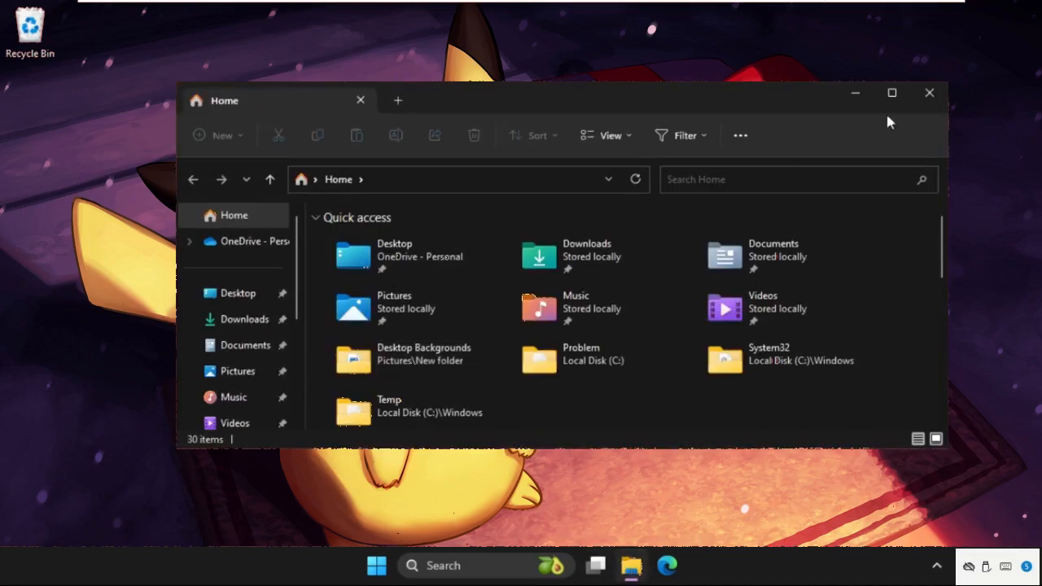
mouse_move(632, 565)
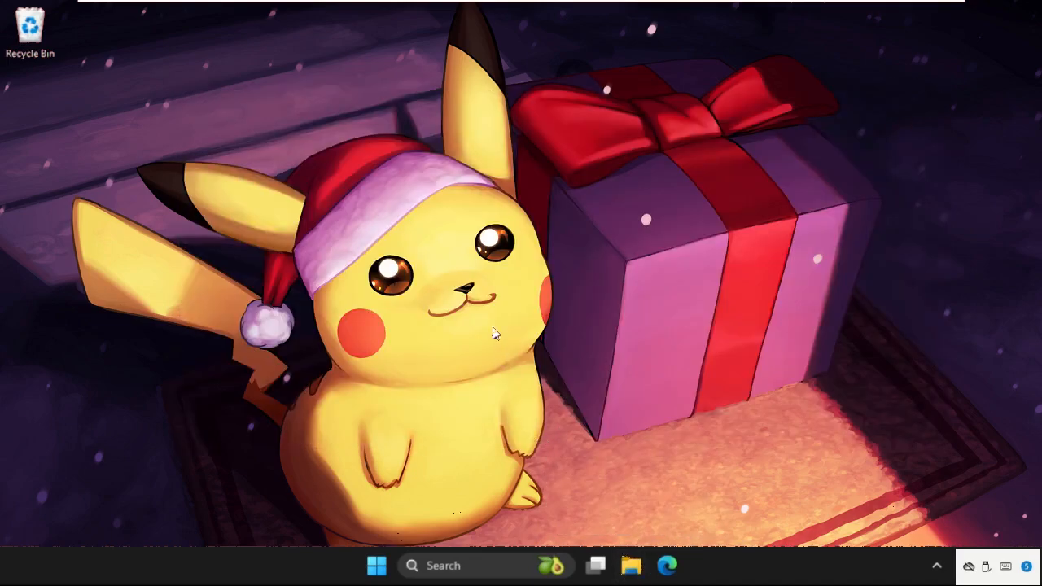
mouse_move(479, 306)
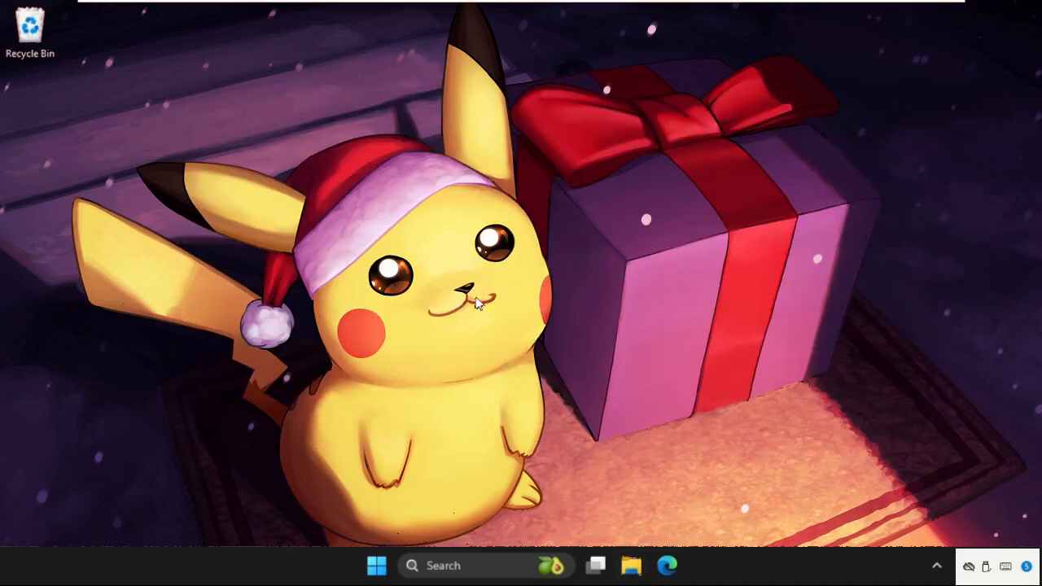
left_click(631, 565)
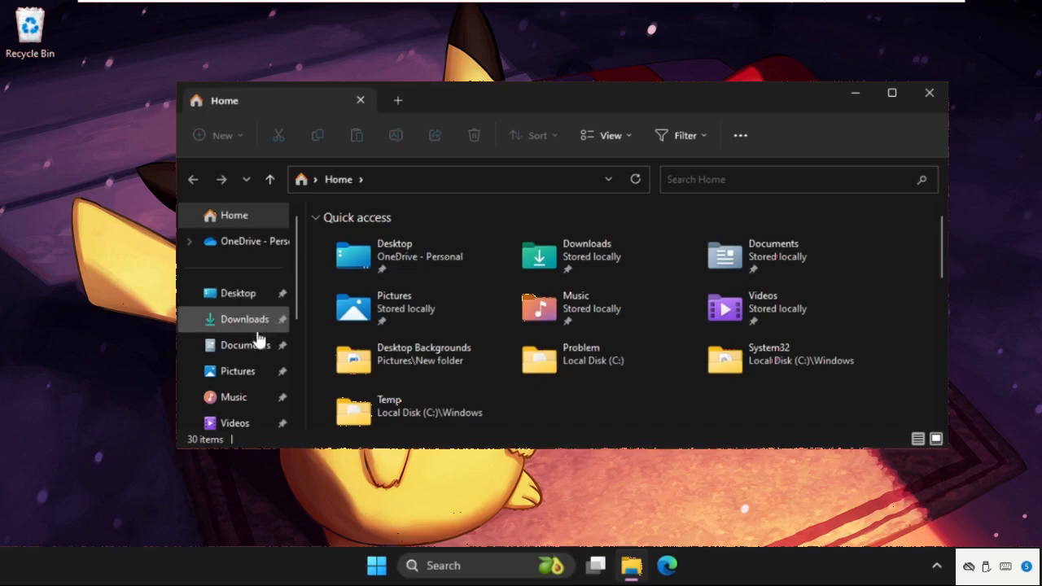
scroll("down", 3)
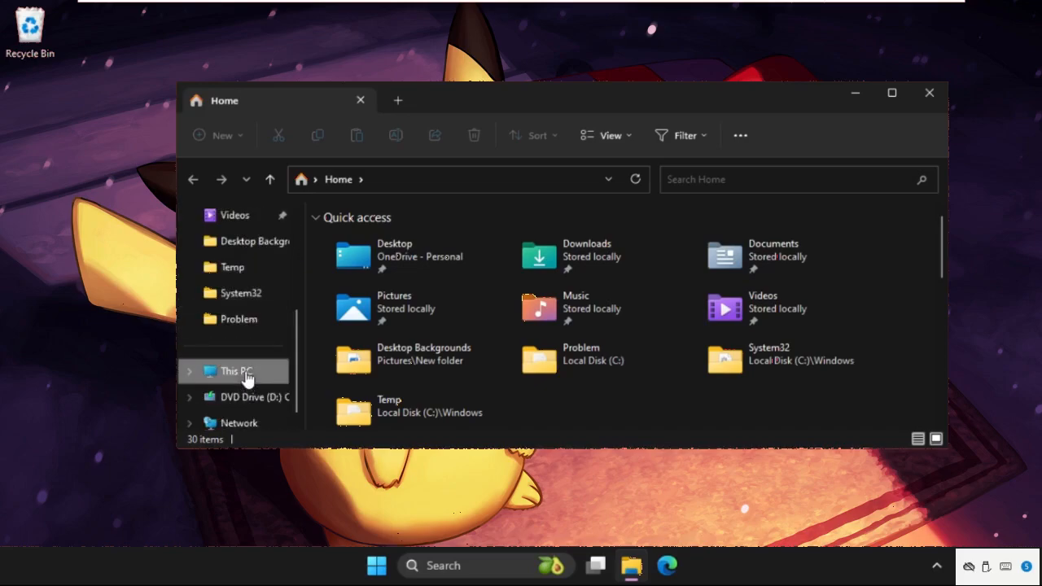
Check the device name Orbit on the About page, then return to the This PC drive list
left_click(235, 371)
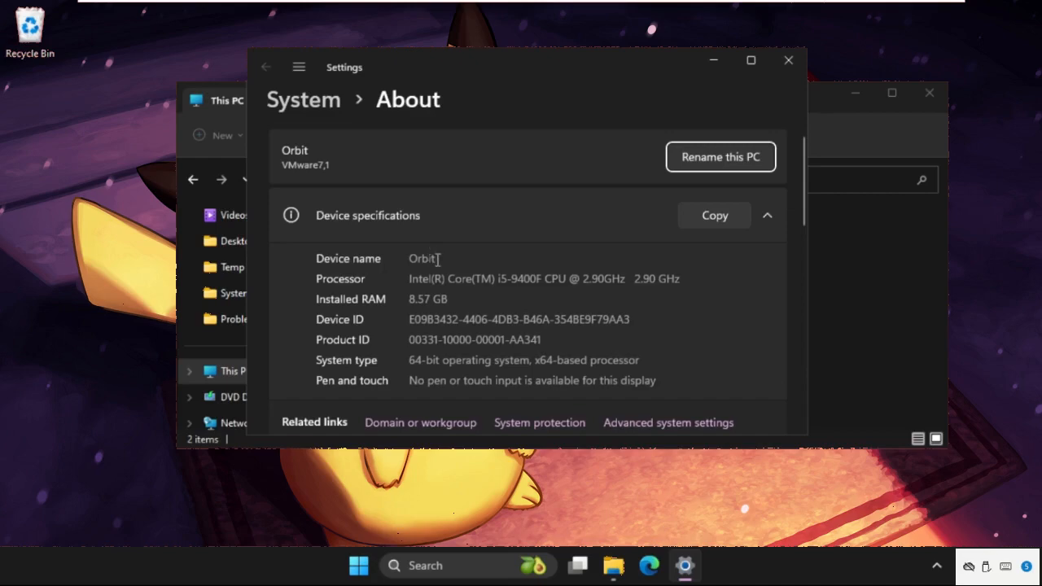
double_click(422, 258)
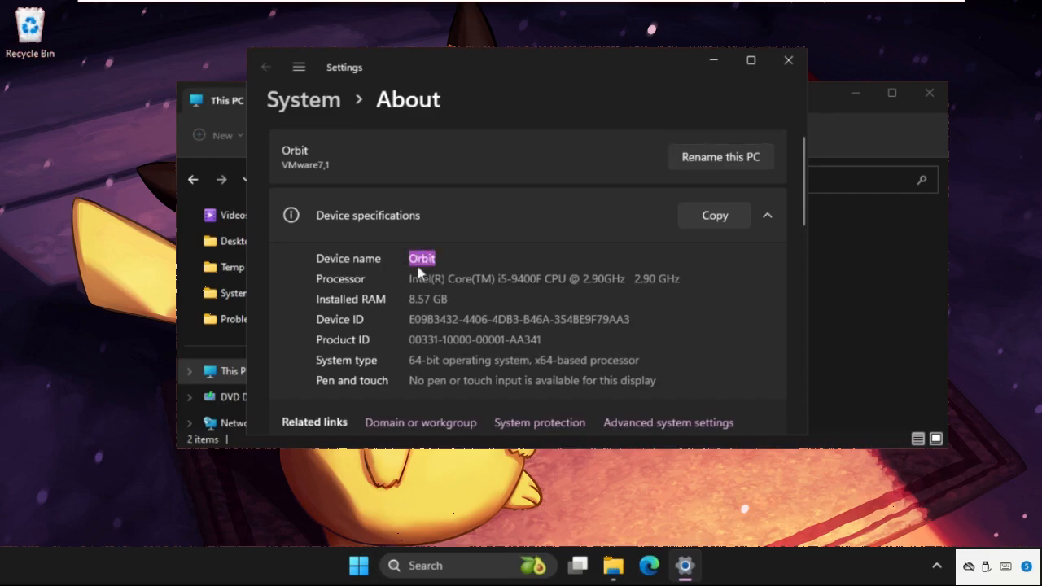
mouse_move(660, 148)
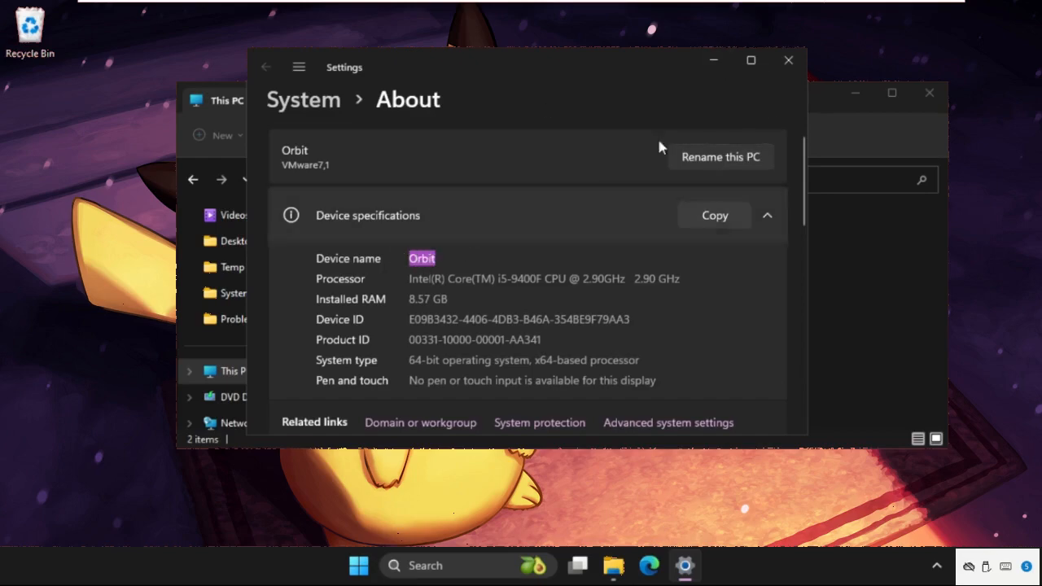
left_click(788, 58)
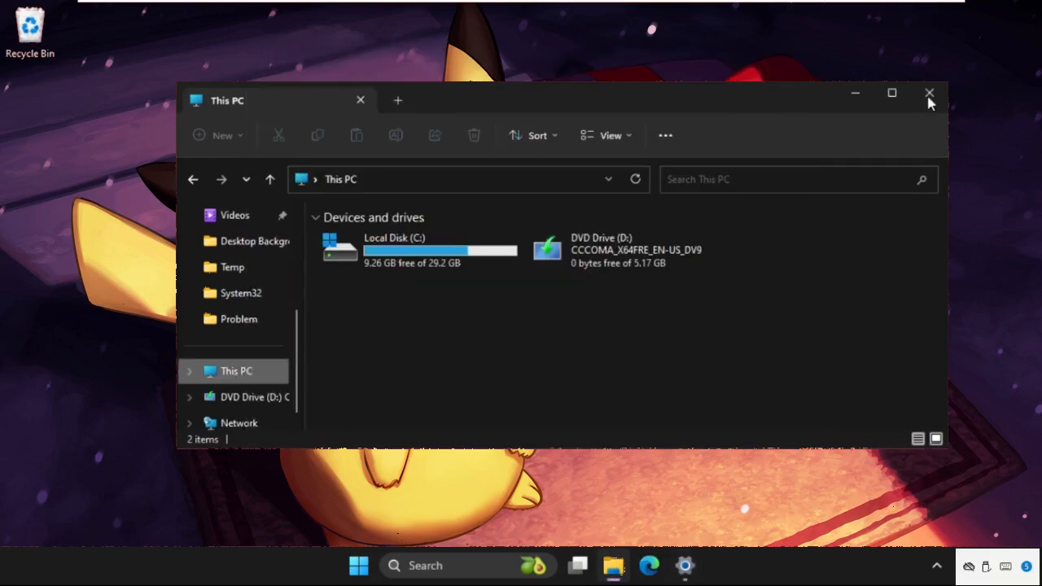
Relaunch File Explorer from search, go to This PC and show actions for Local Disk (C:)
left_click(928, 92)
type("file")
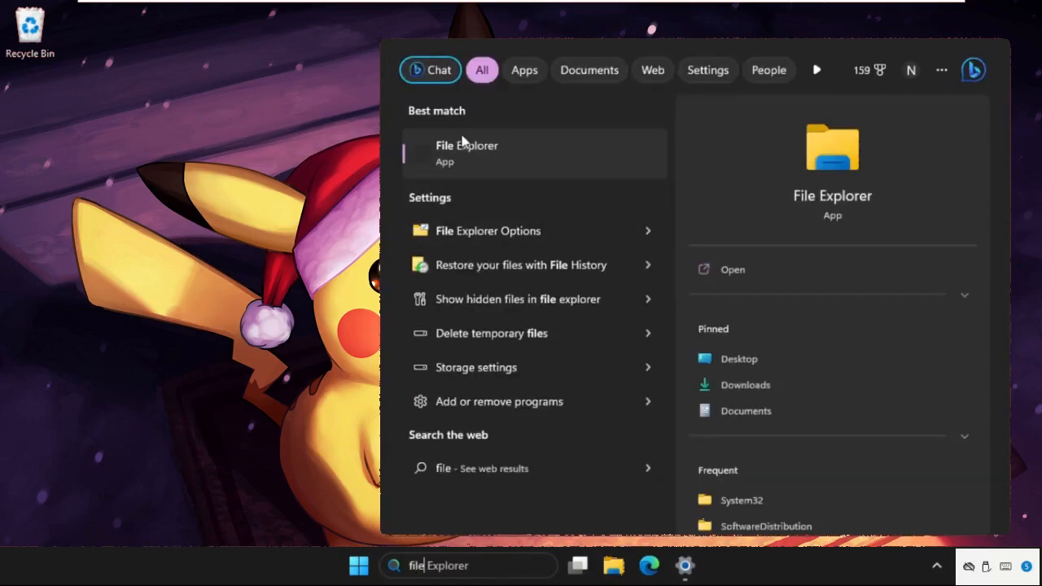
left_click(466, 153)
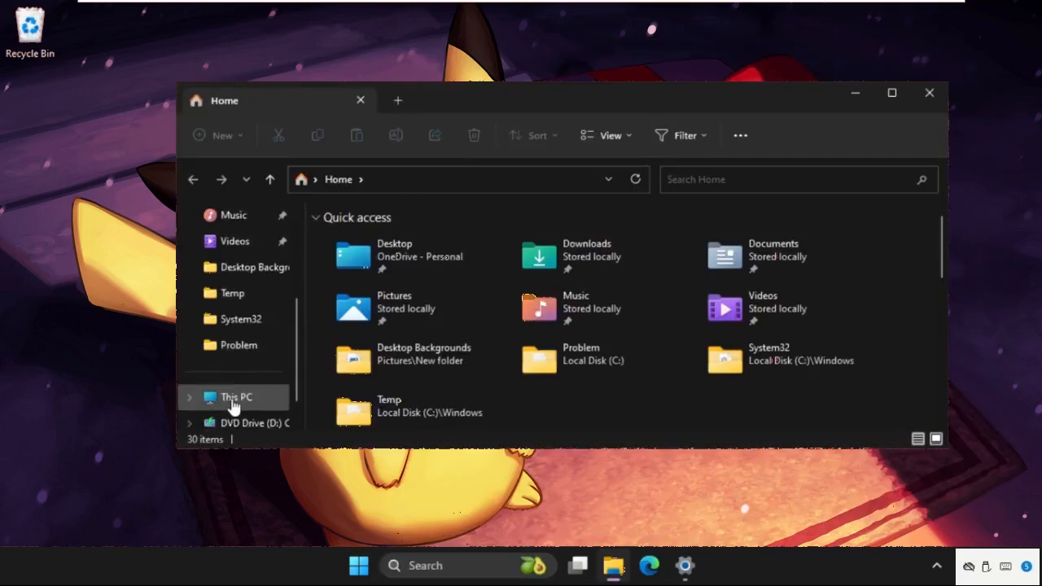
left_click(236, 397)
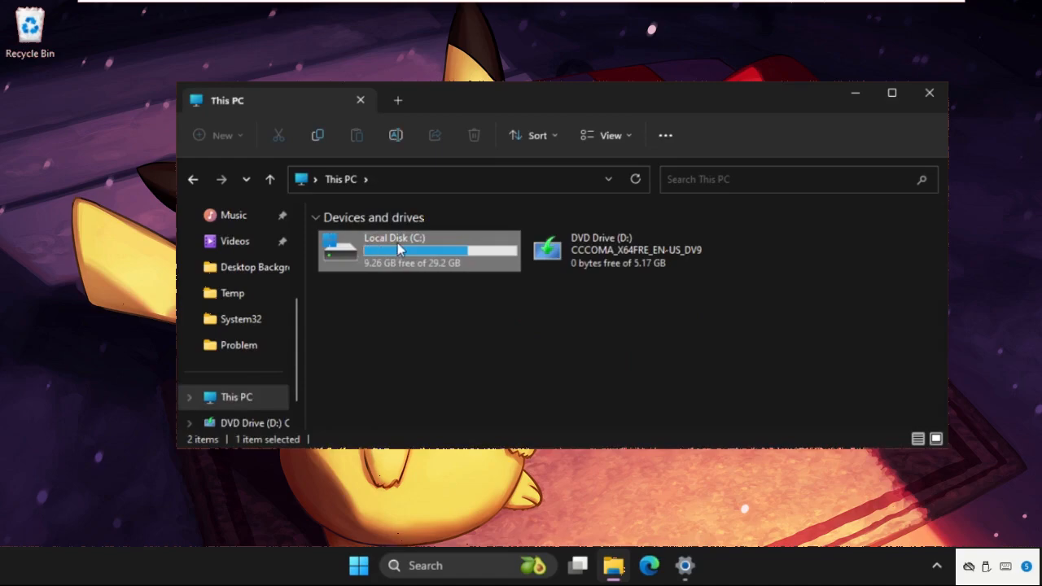
right_click(399, 251)
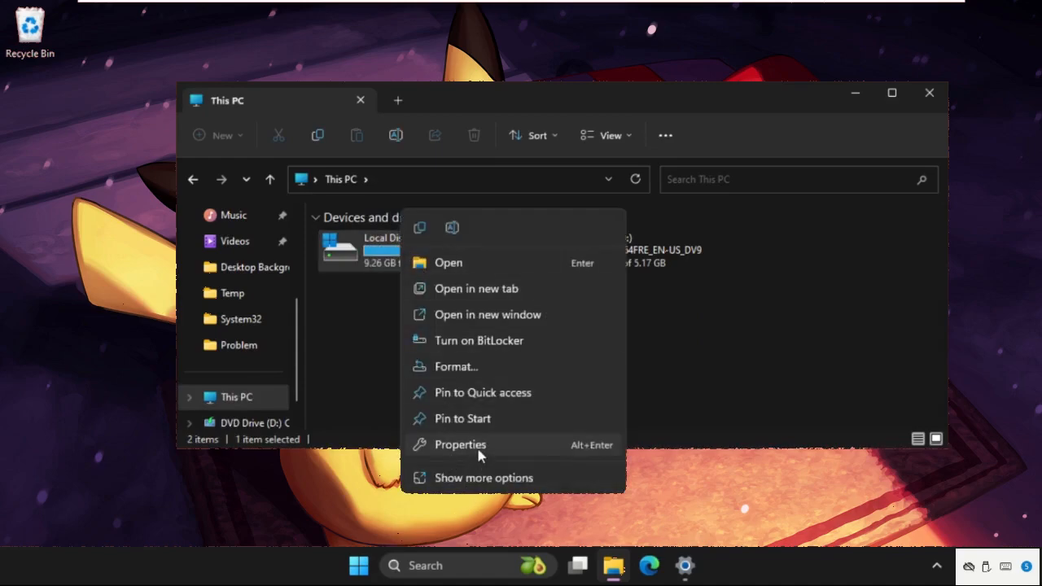
Reach Local Disk (C:) Advanced Security Settings, showing TrustedInstaller as current owner
left_click(461, 445)
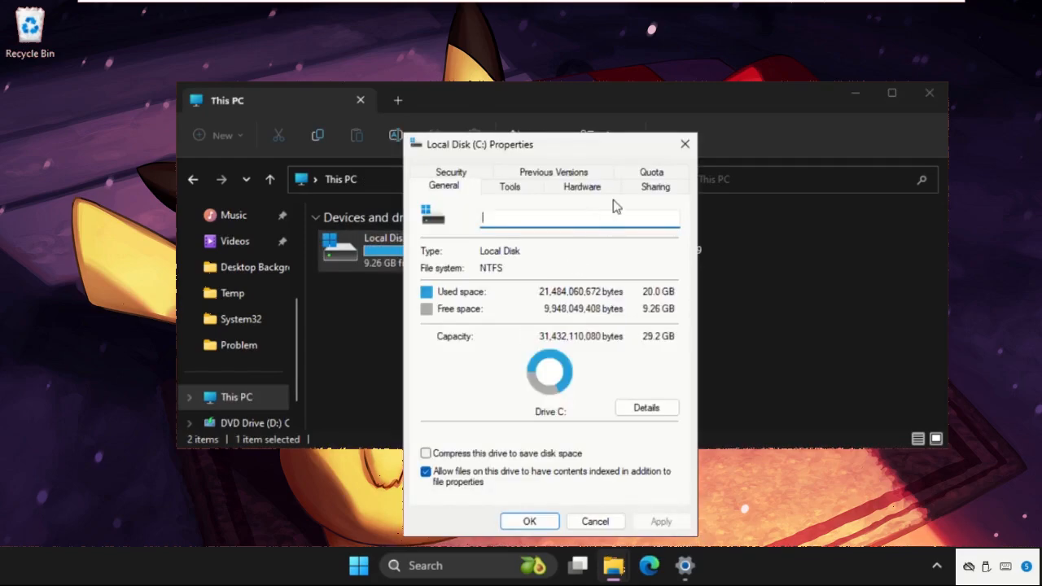
left_click(451, 186)
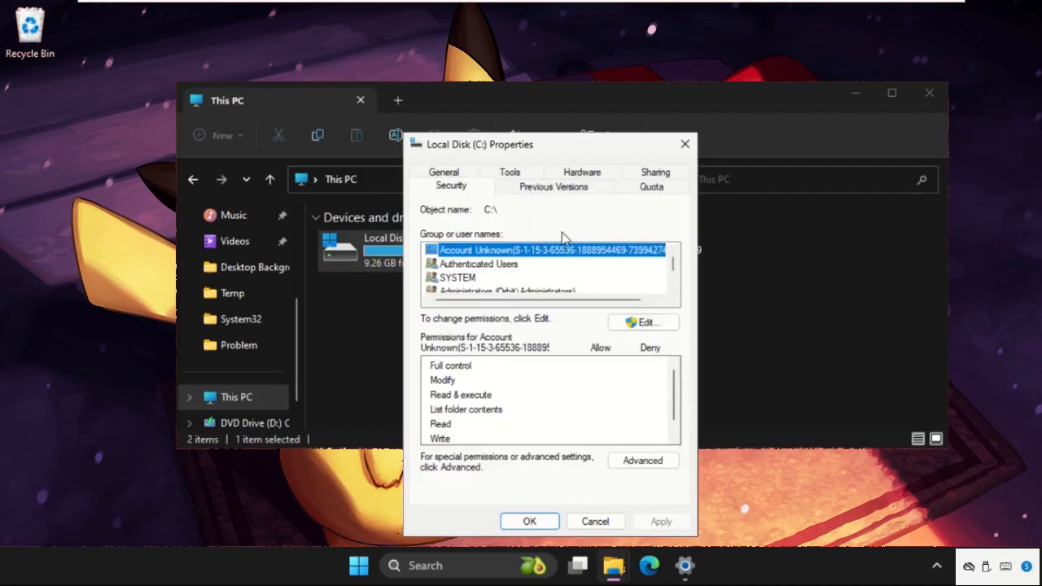
left_click(642, 459)
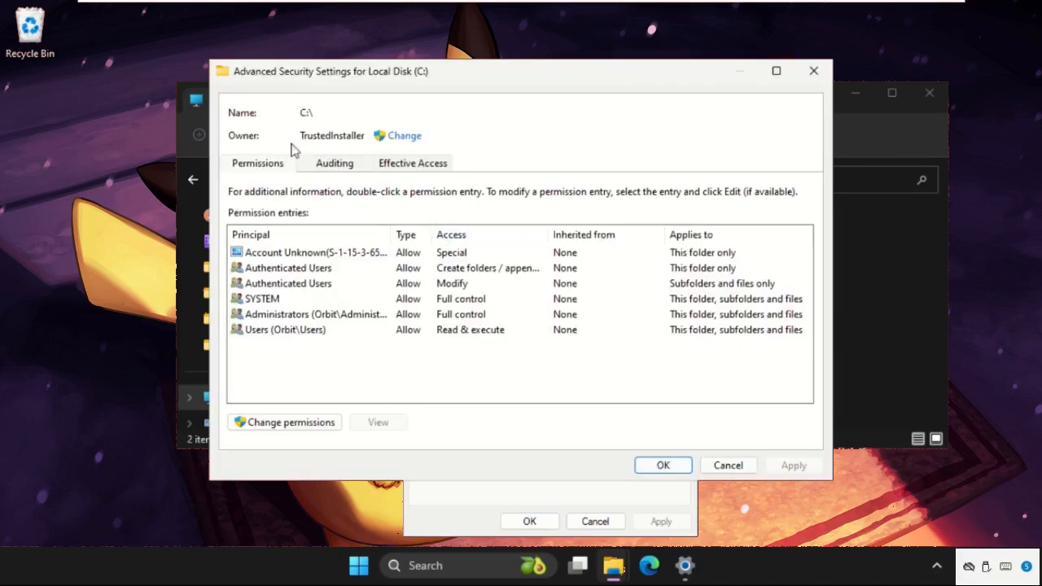
Try 'orbit' as the new owner name and dismiss the name-not-found error
left_click(404, 135)
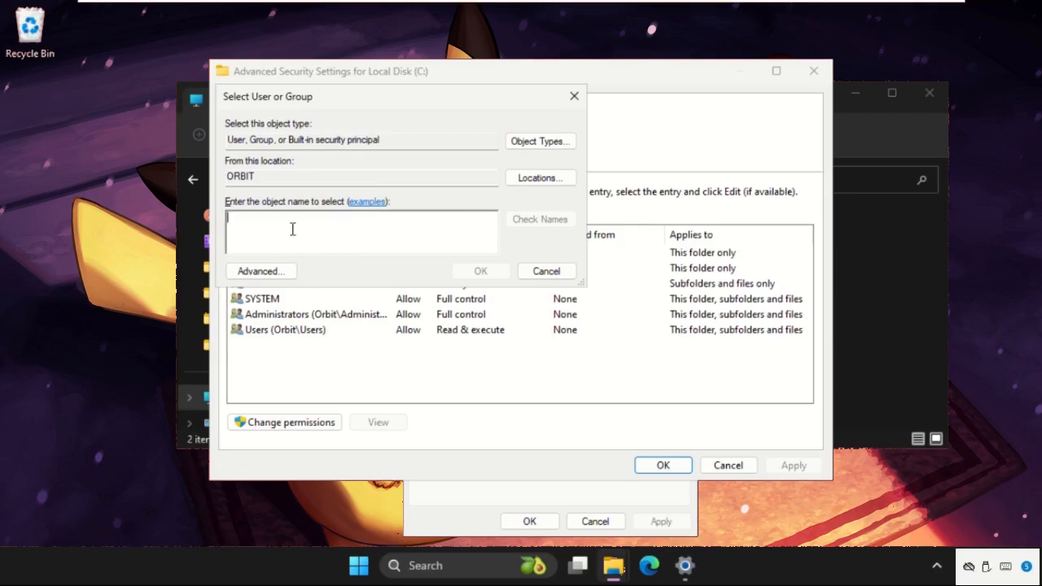
type("or")
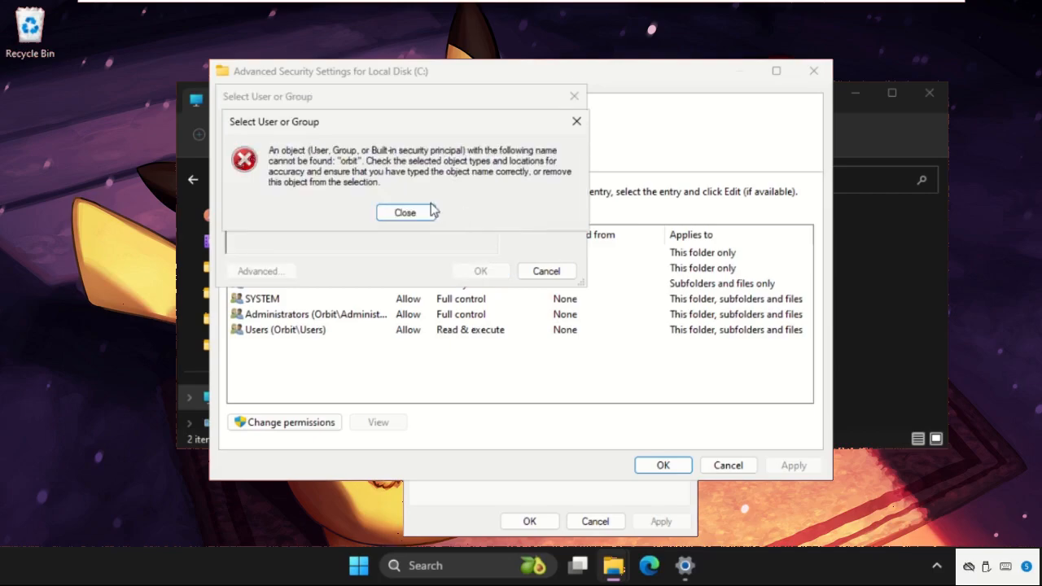
mouse_move(536, 148)
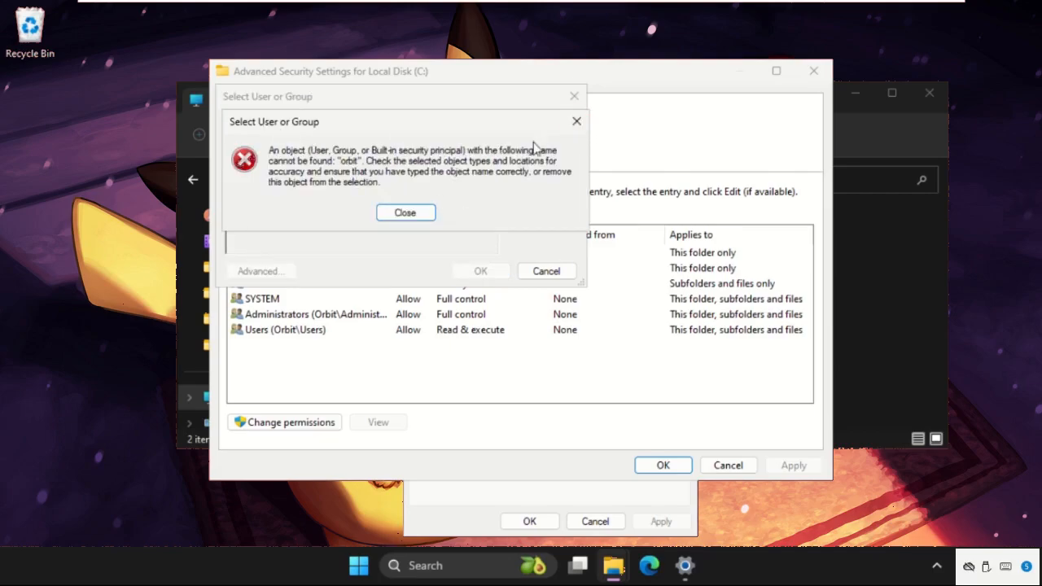
left_click(404, 211)
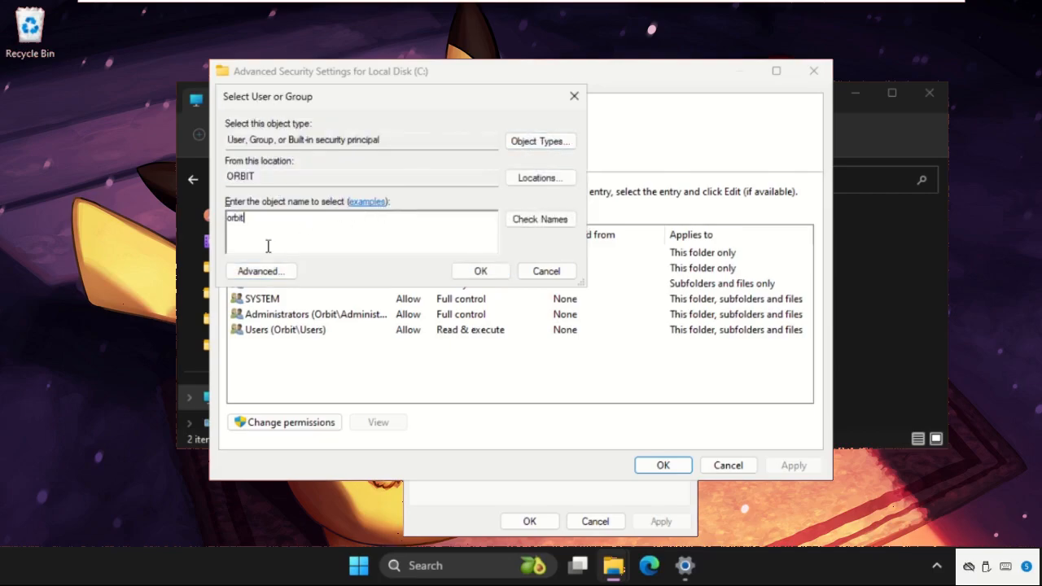
Find all accounts on this computer and confirm the user account as owner of Local Disk (C:)
left_click(261, 270)
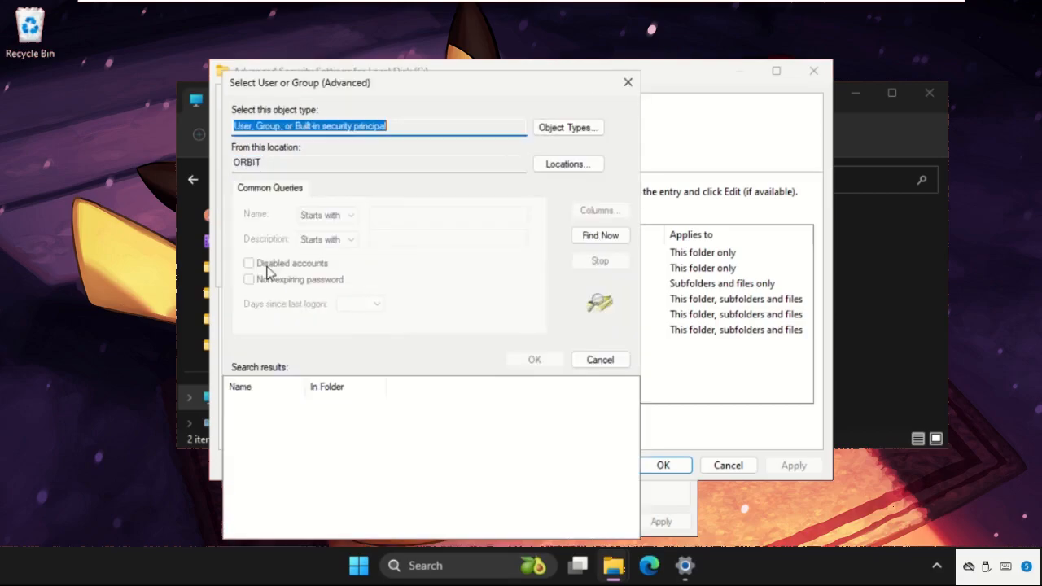
left_click(599, 234)
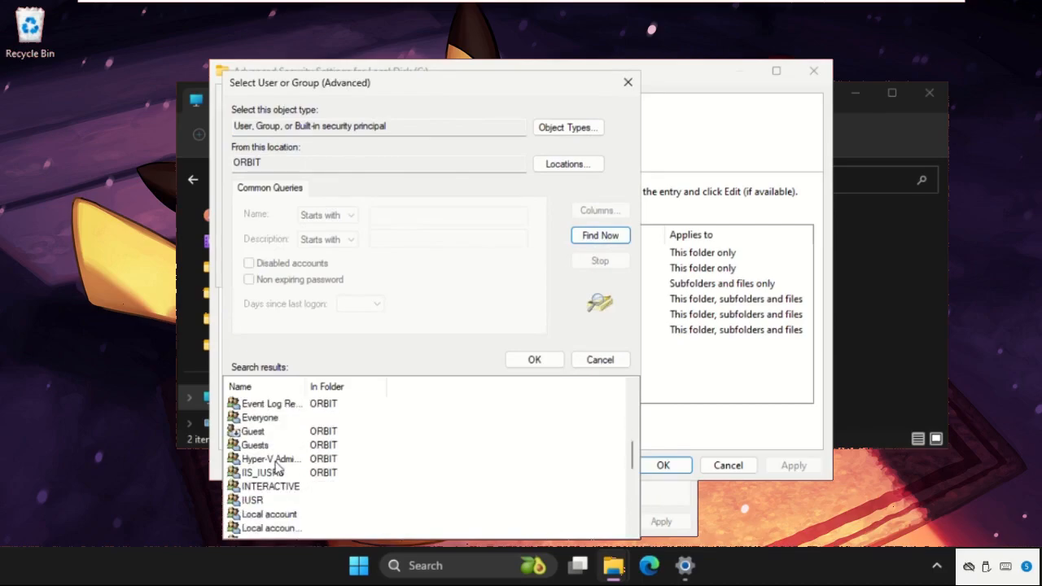
scroll("down", 3)
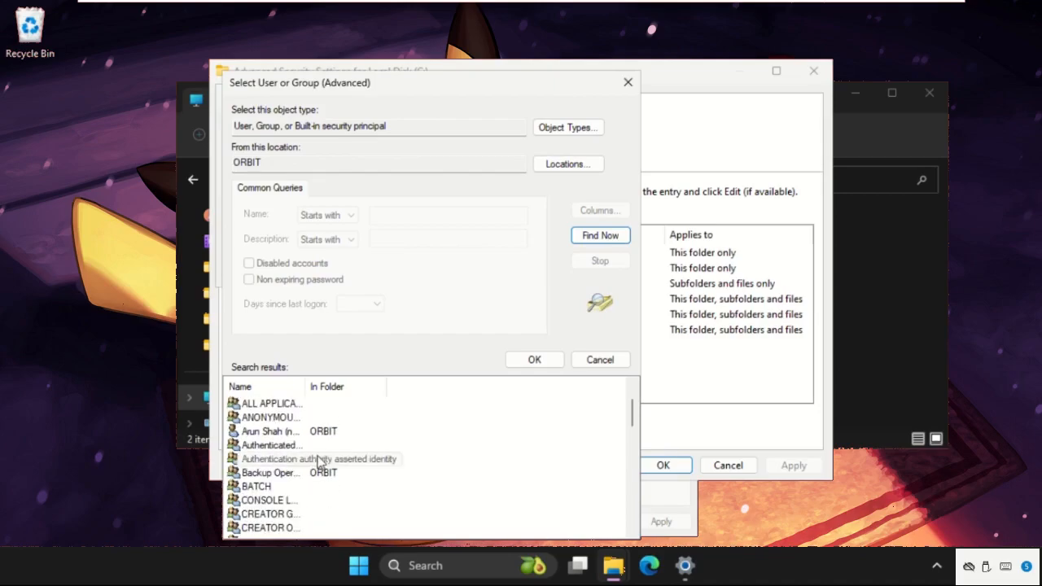
left_click(268, 430)
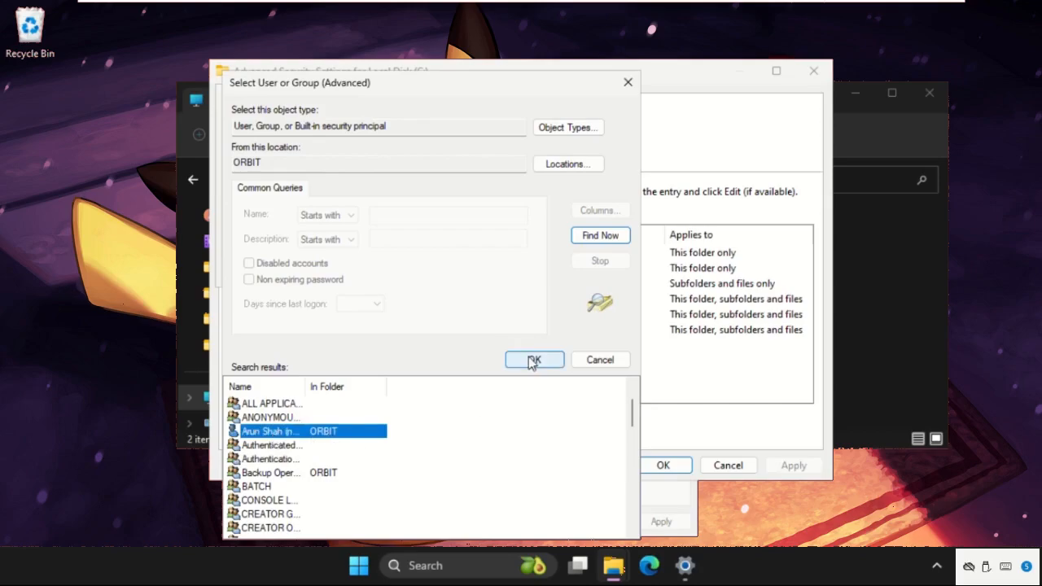
left_click(534, 360)
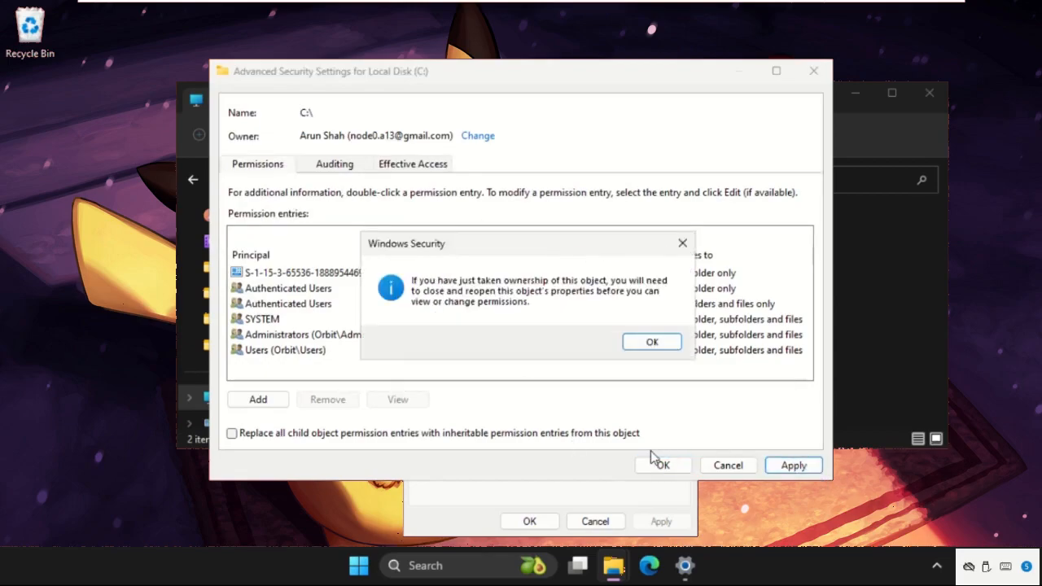
mouse_move(495, 290)
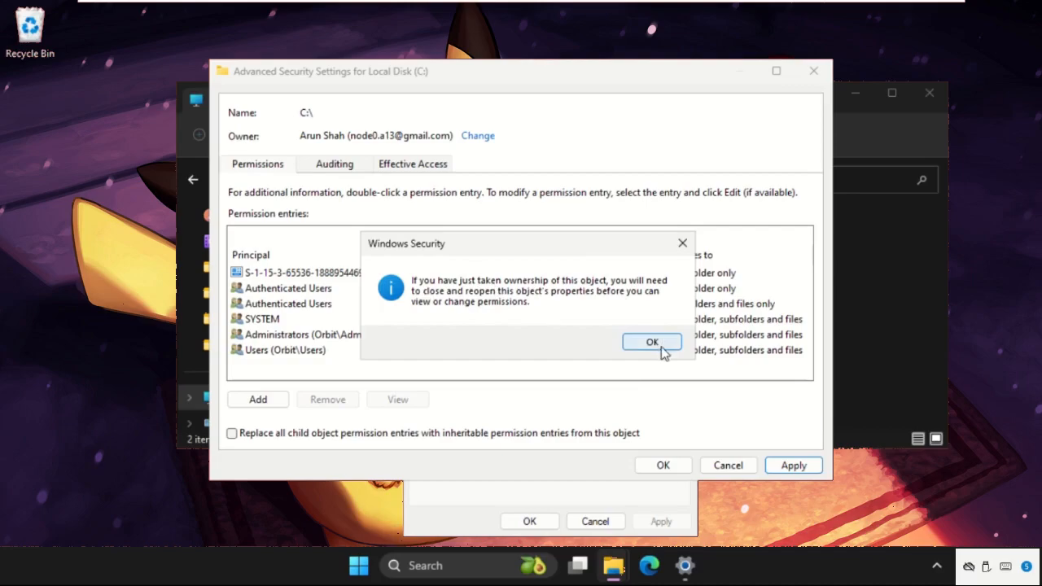
Accept the reopen-properties notice and return to This PC with its drives
left_click(652, 342)
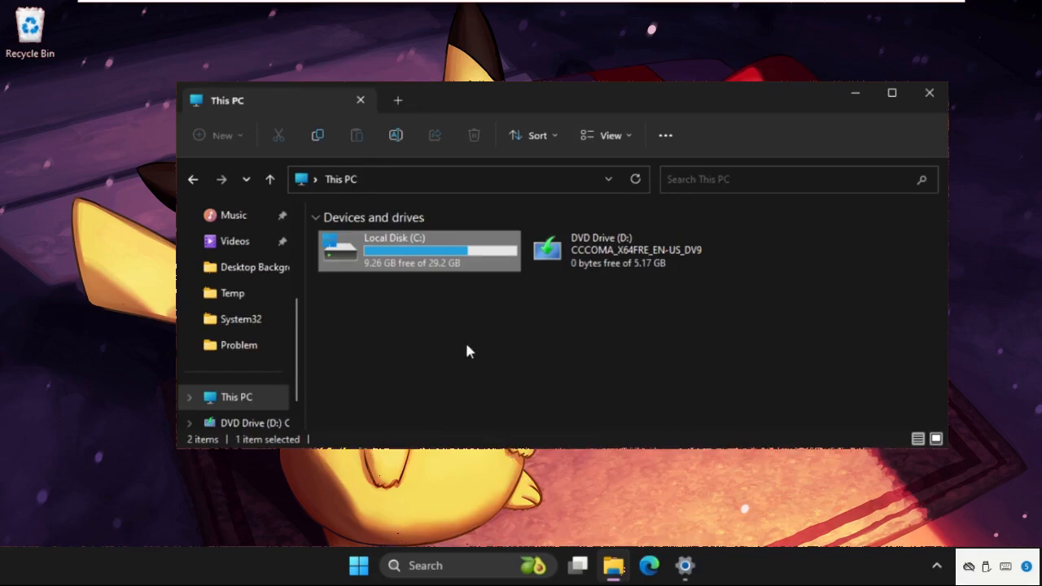
Allow Full control for the first listed account in Local Disk (C:) permissions and apply it
right_click(415, 251)
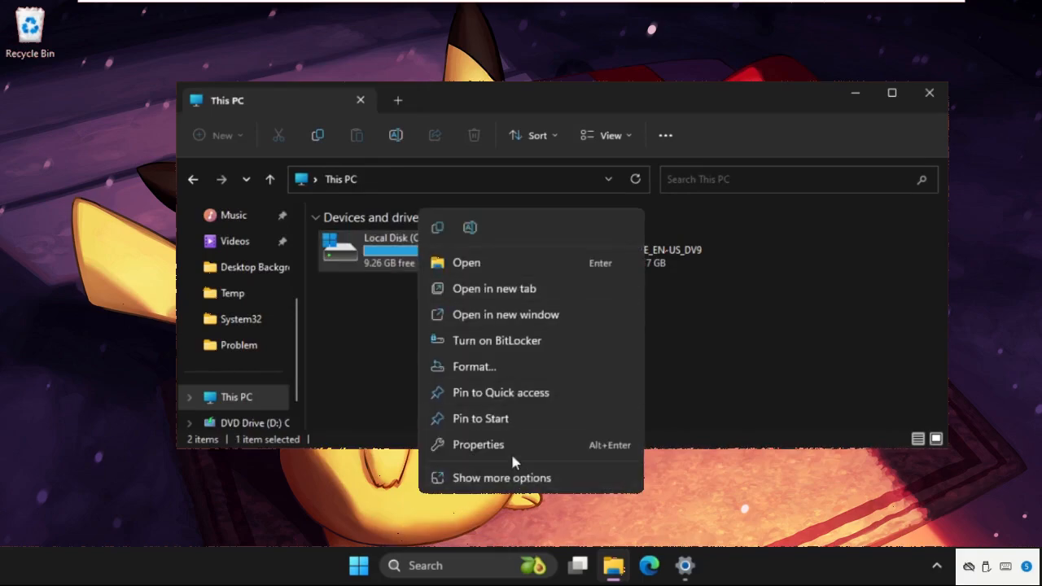
left_click(479, 443)
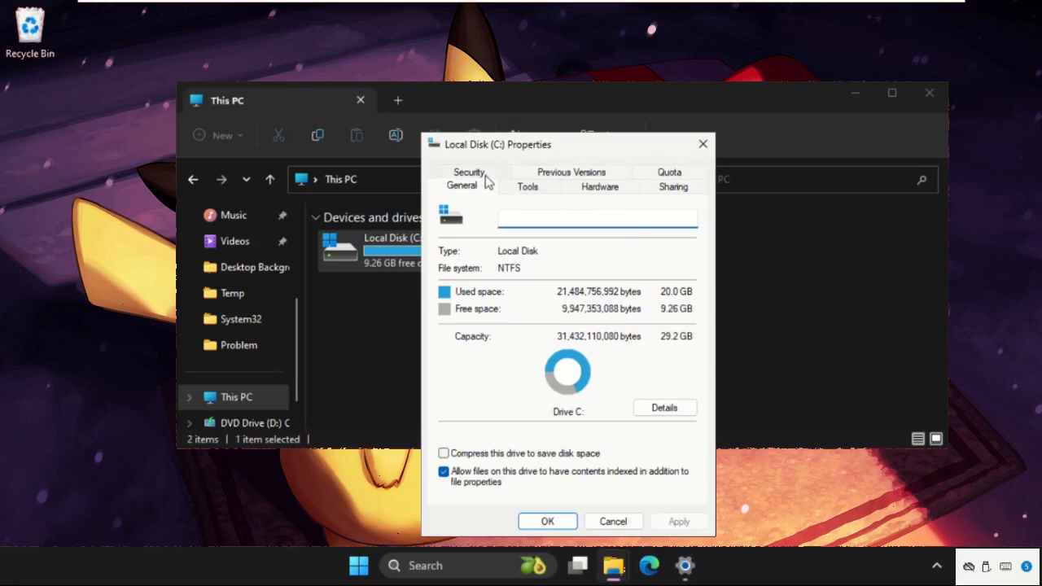
left_click(469, 173)
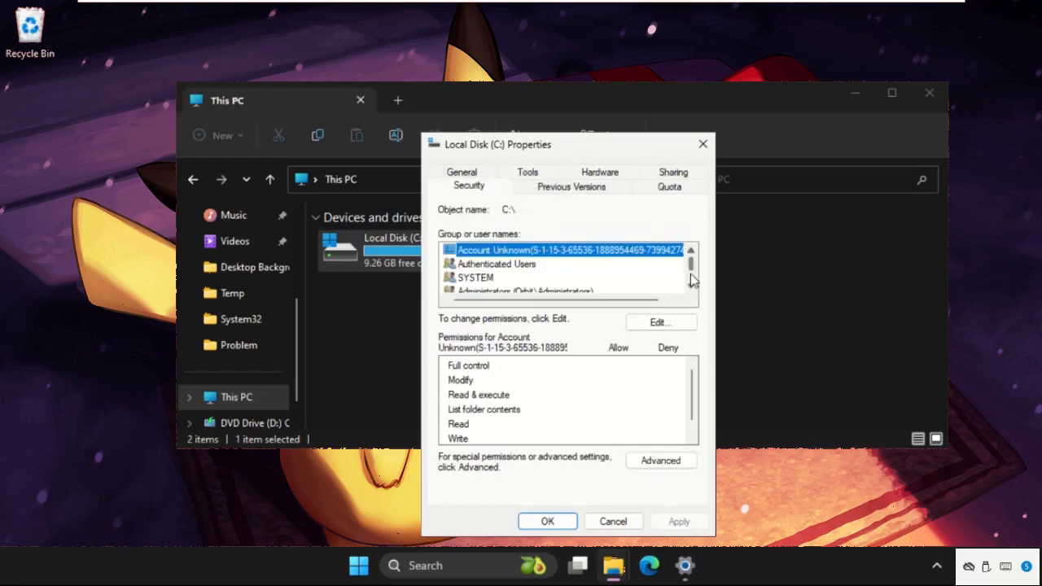
left_click(660, 323)
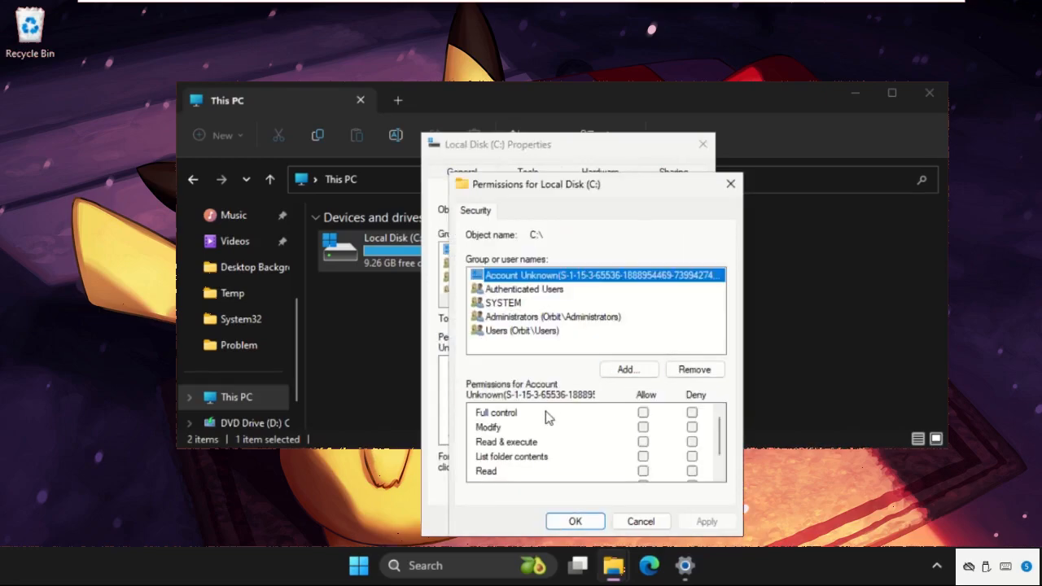
mouse_move(524, 345)
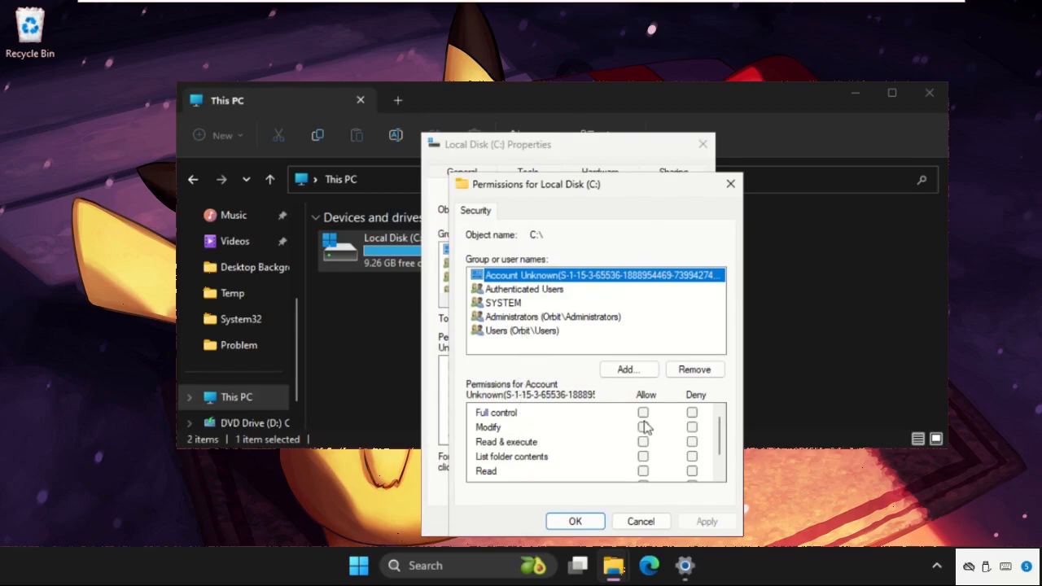
left_click(643, 412)
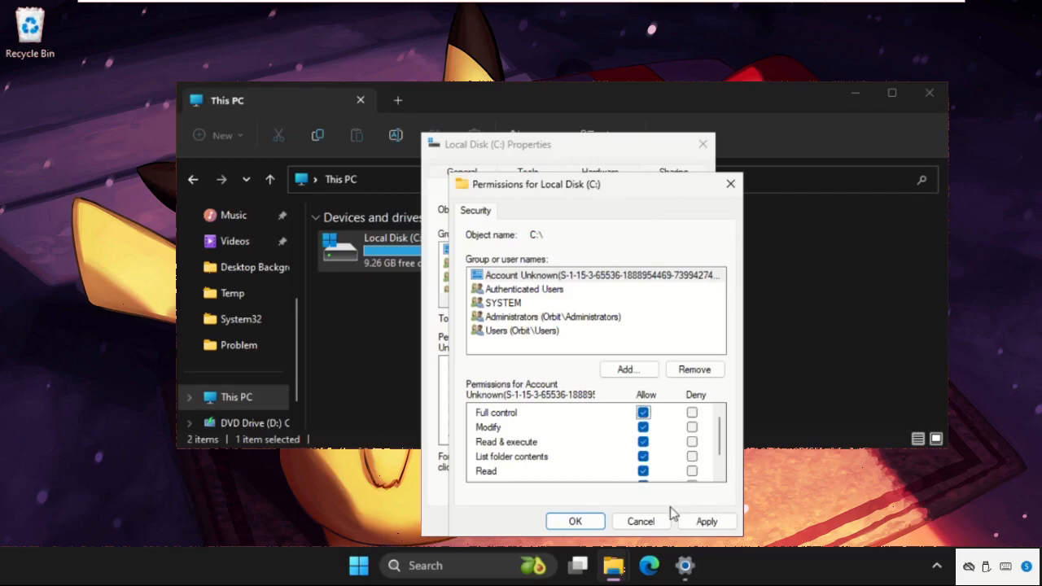
left_click(640, 522)
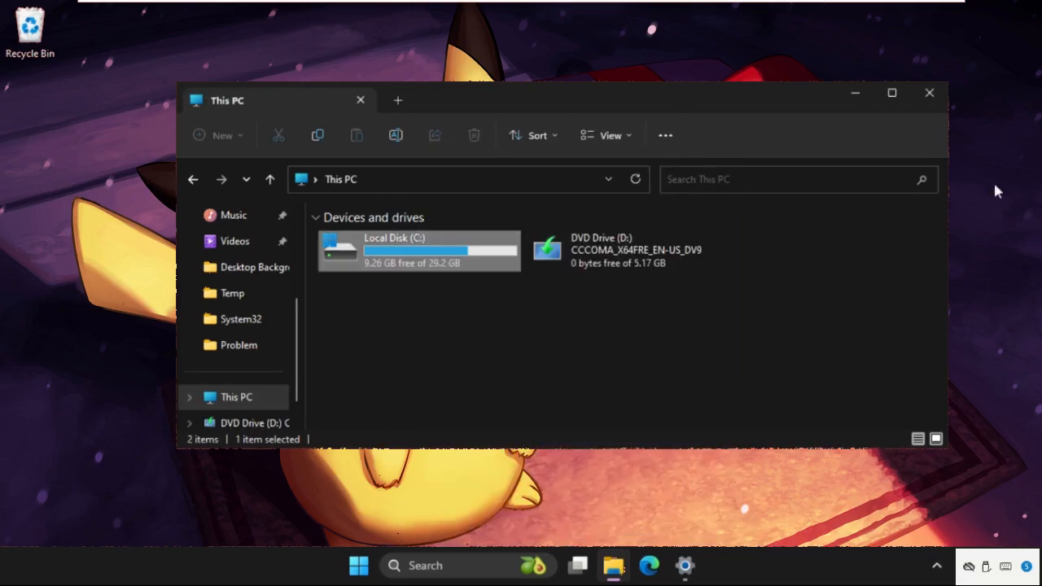
Close File Explorer, leaving the empty Windows desktop
left_click(928, 93)
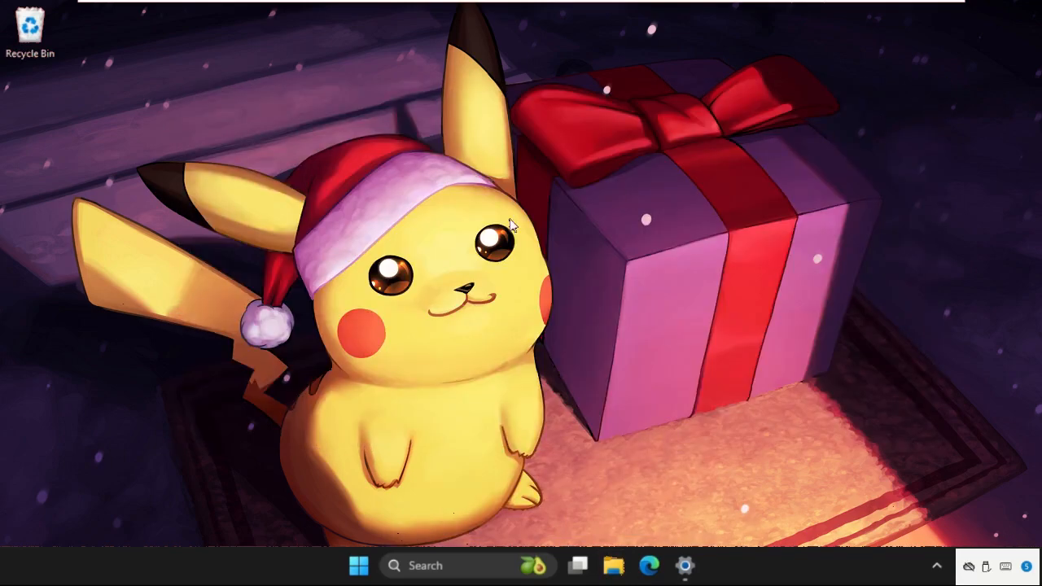
mouse_move(503, 204)
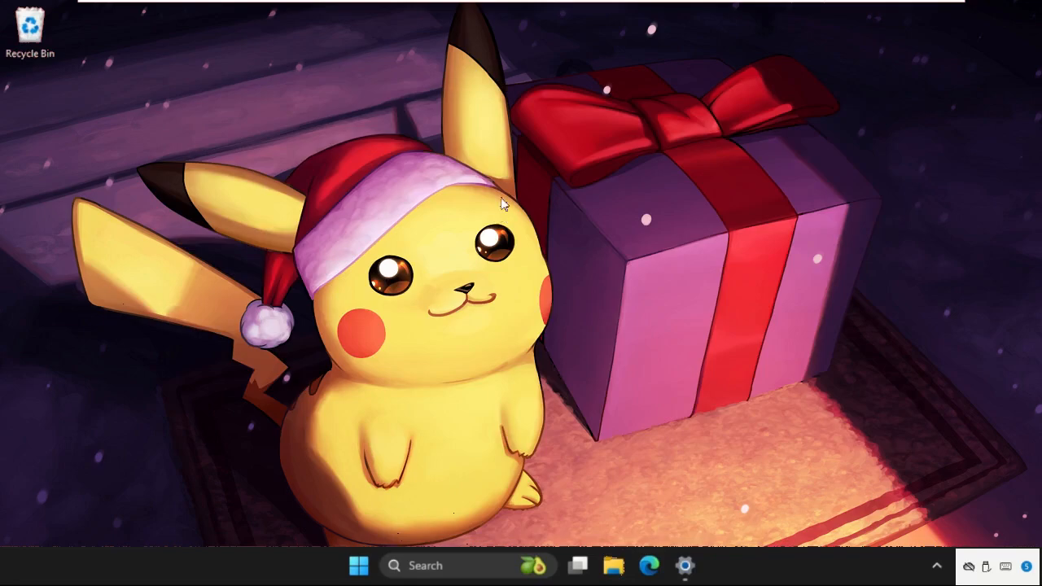
mouse_move(437, 214)
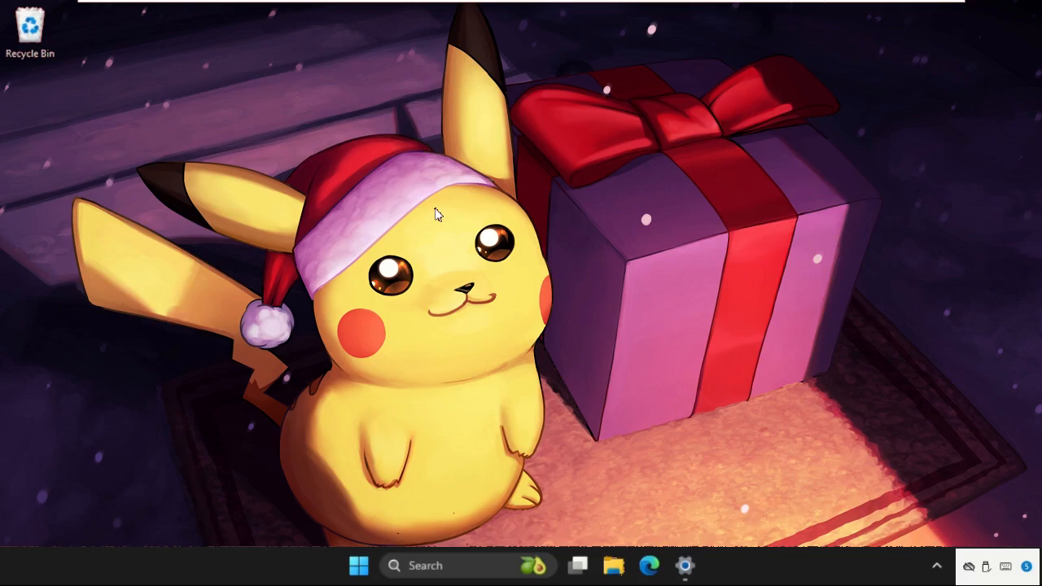